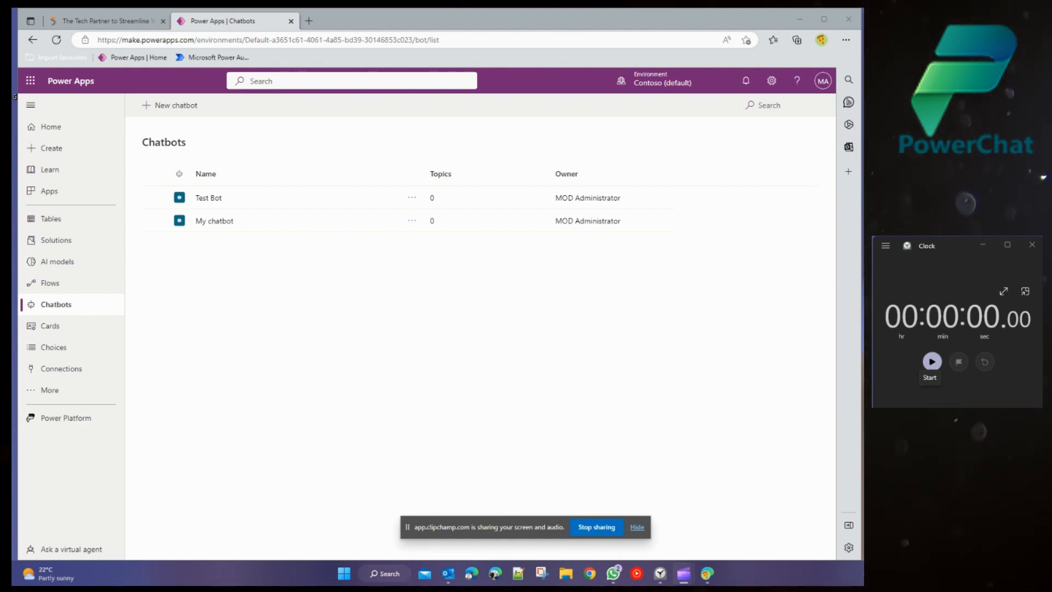
# Start the stopwatch and begin a new chatbot from the Chatbots page.
pyautogui.click(932, 361)
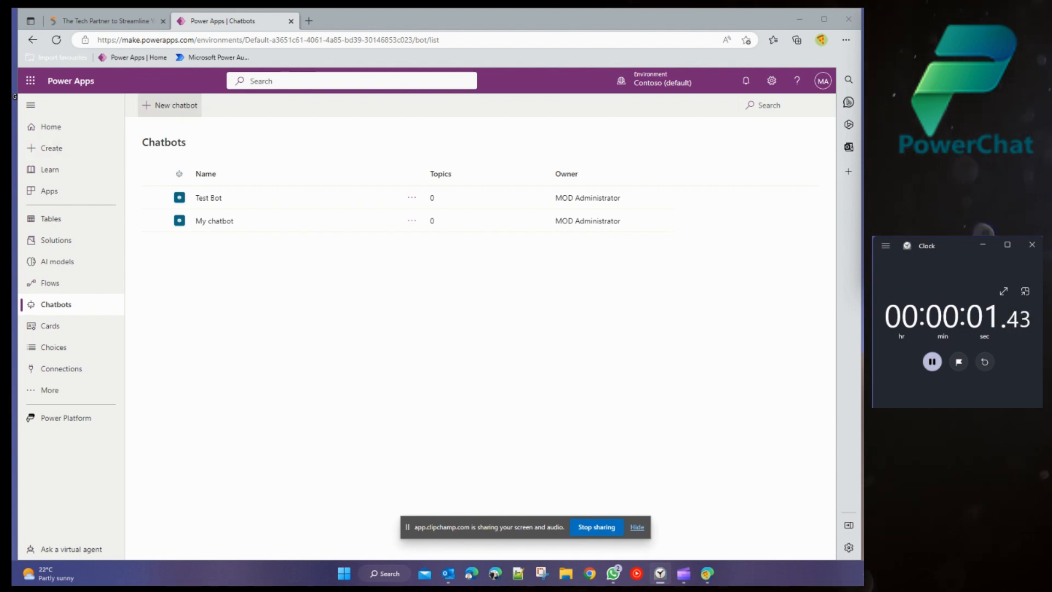
pyautogui.click(174, 105)
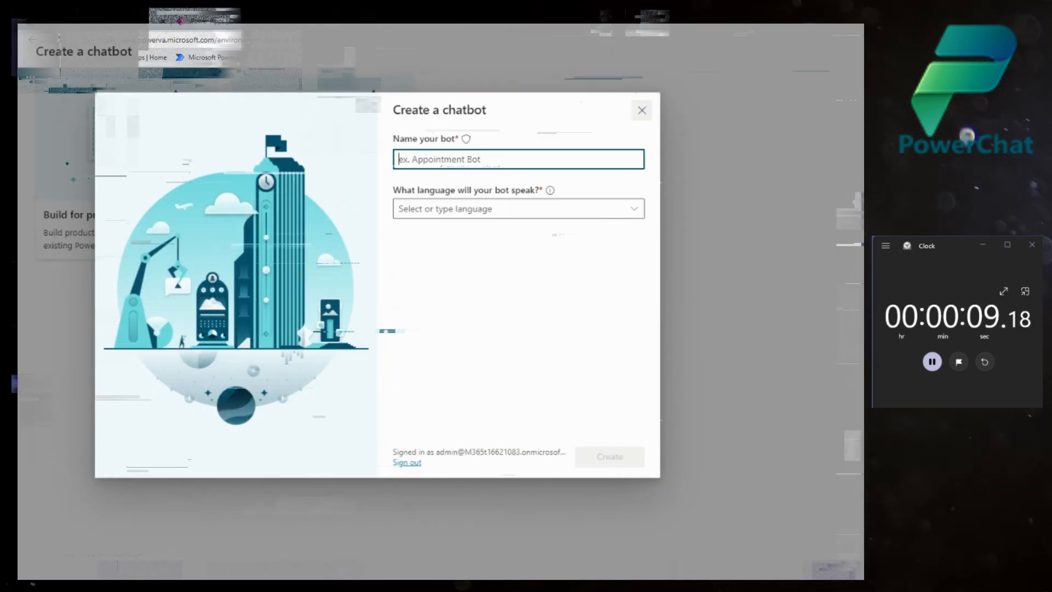
# Switch from the standard creation form to the unified canvas preview experience.
pyautogui.click(640, 110)
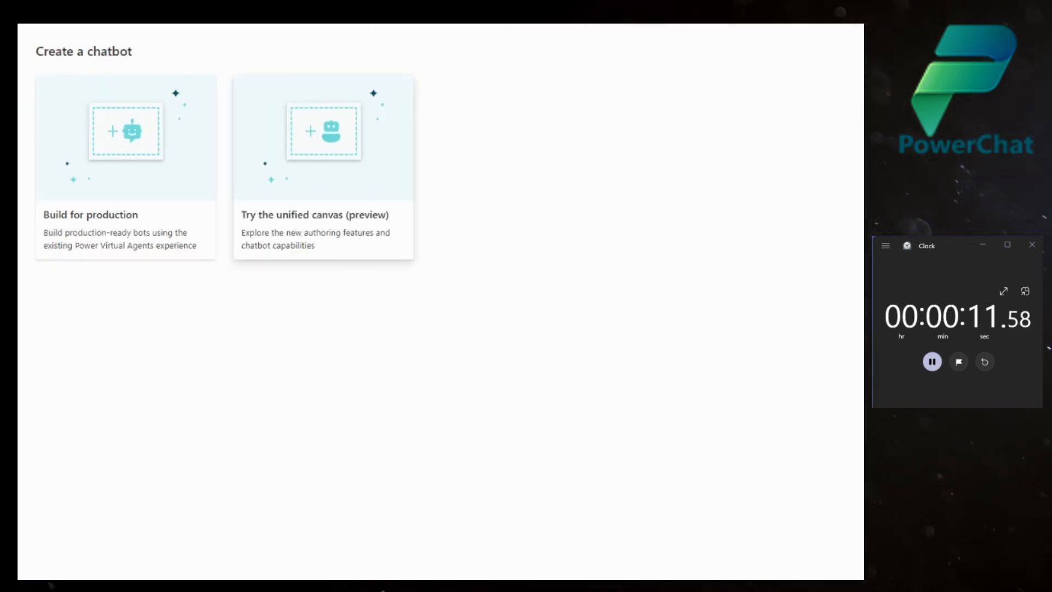
pyautogui.click(323, 168)
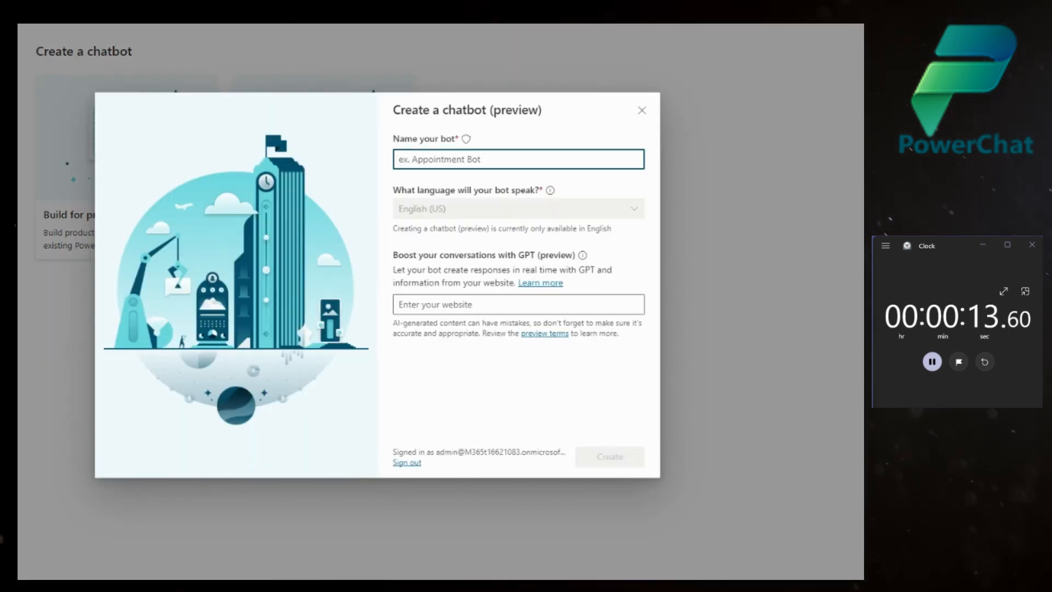
# Name the bot 'Fusion 5 Chat' and move on to the website box for GPT answer boosting.
pyautogui.write('F')
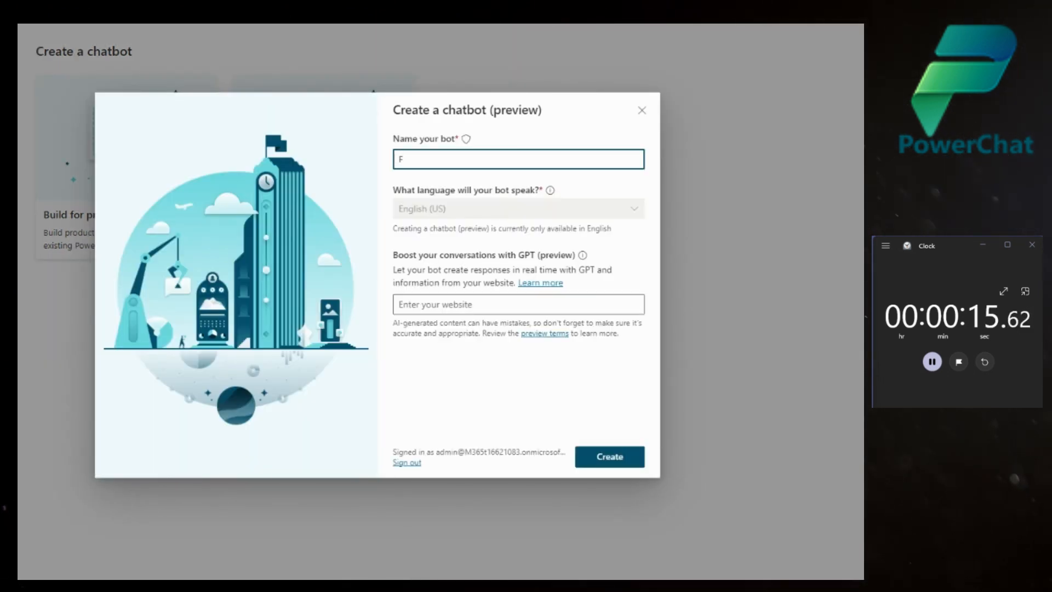
pyautogui.write('usioin')
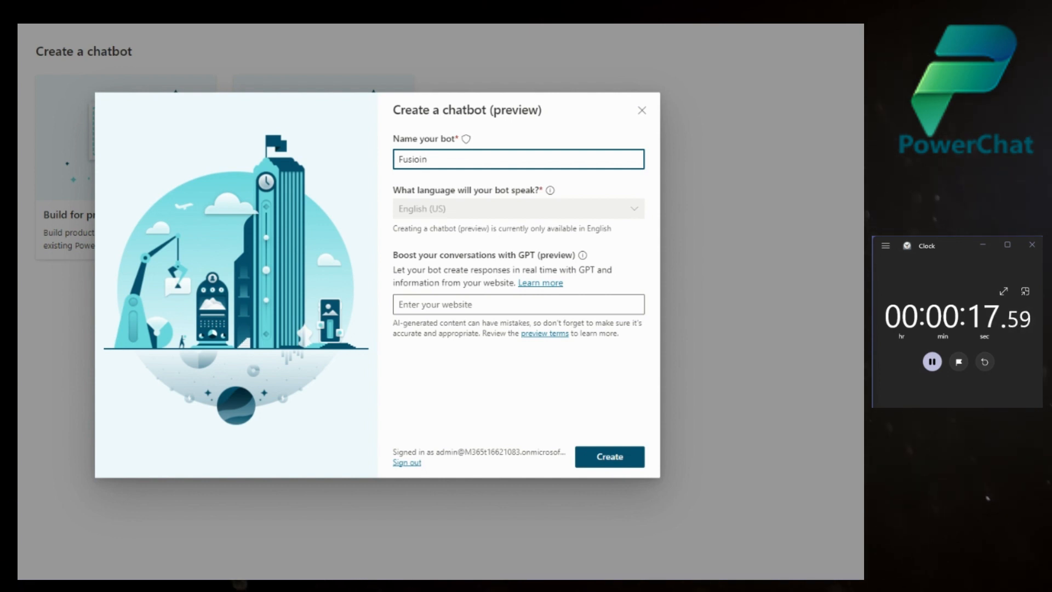
pyautogui.write('Fusion 5')
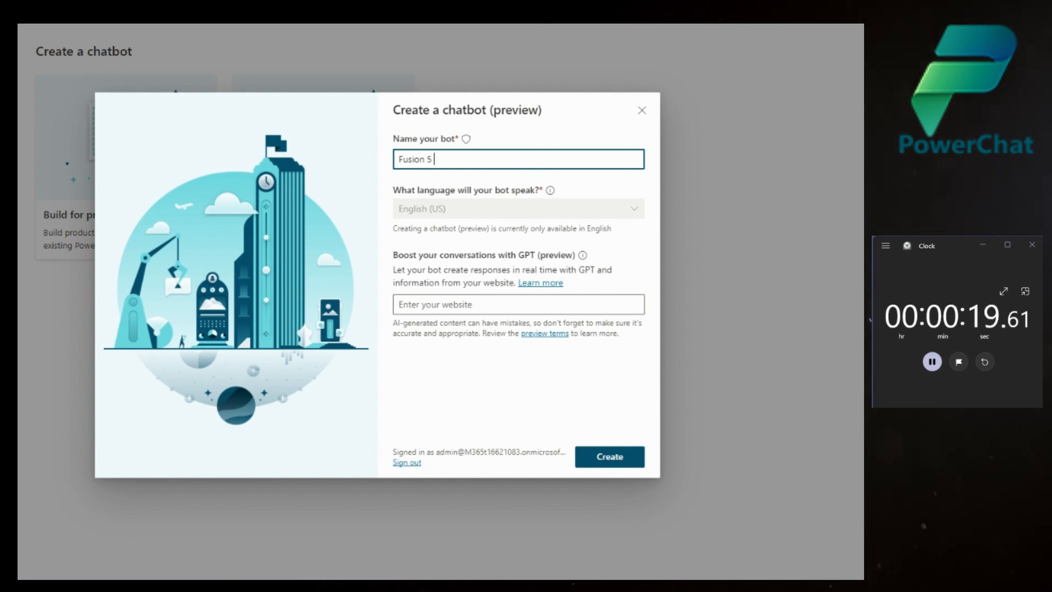
pyautogui.write('Chat')
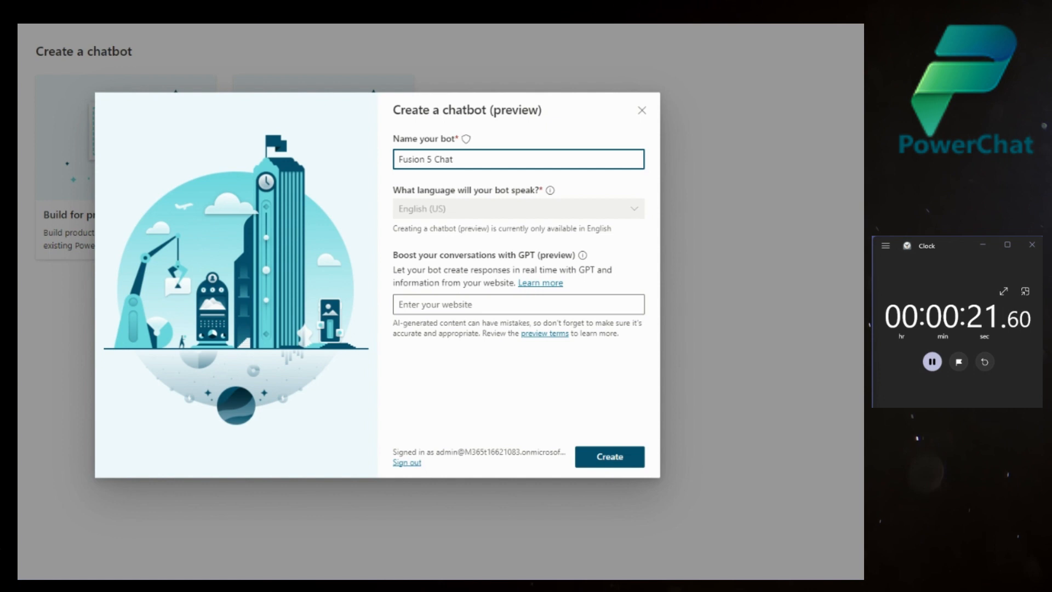
pyautogui.click(517, 304)
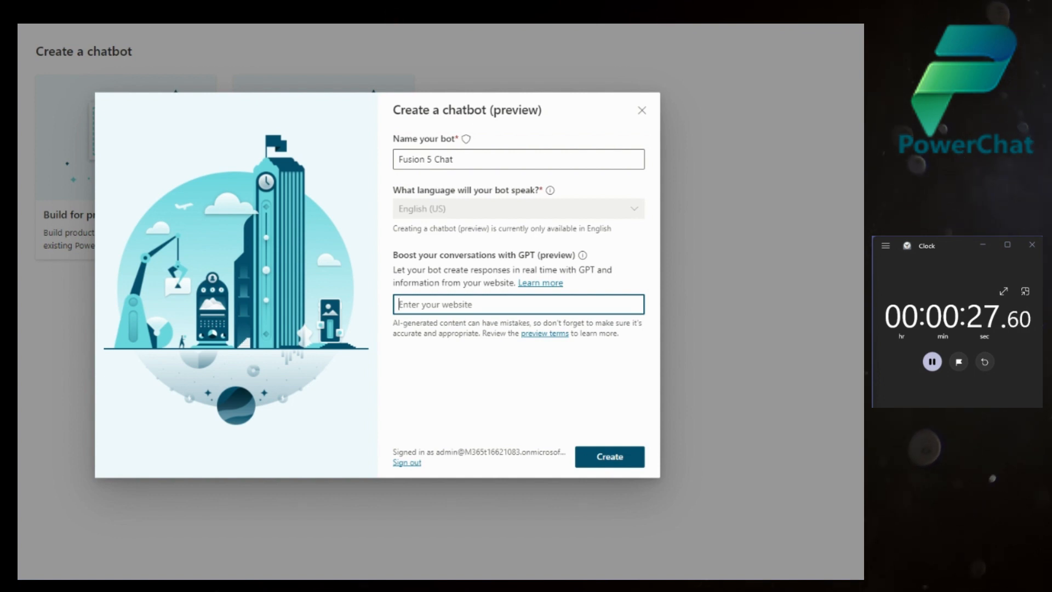
pyautogui.click(608, 456)
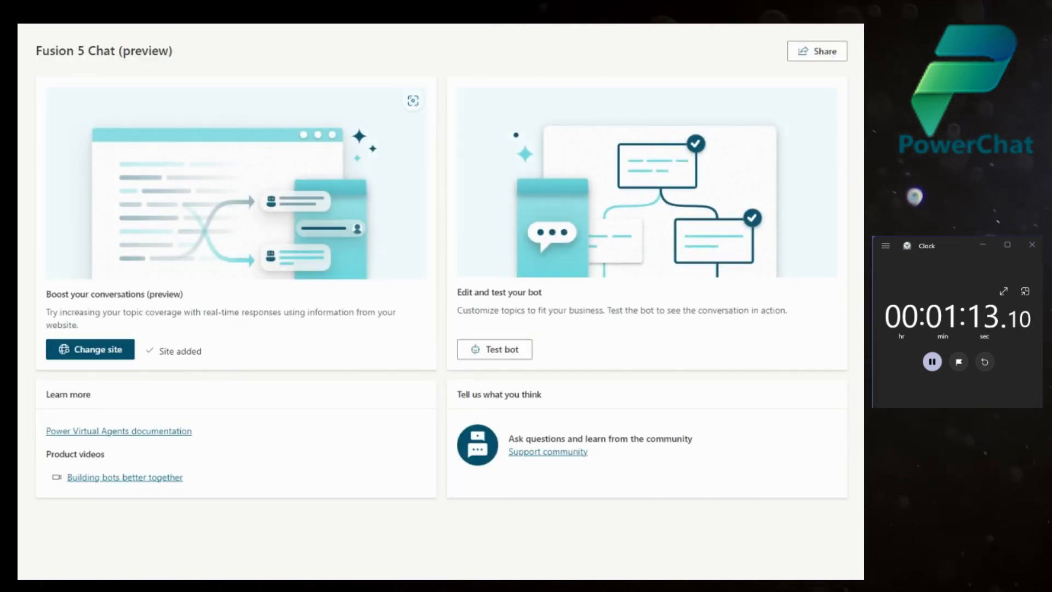
# Ask the test bot 'do you sell power apps' and get its website-drawn answer.
pyautogui.click(494, 349)
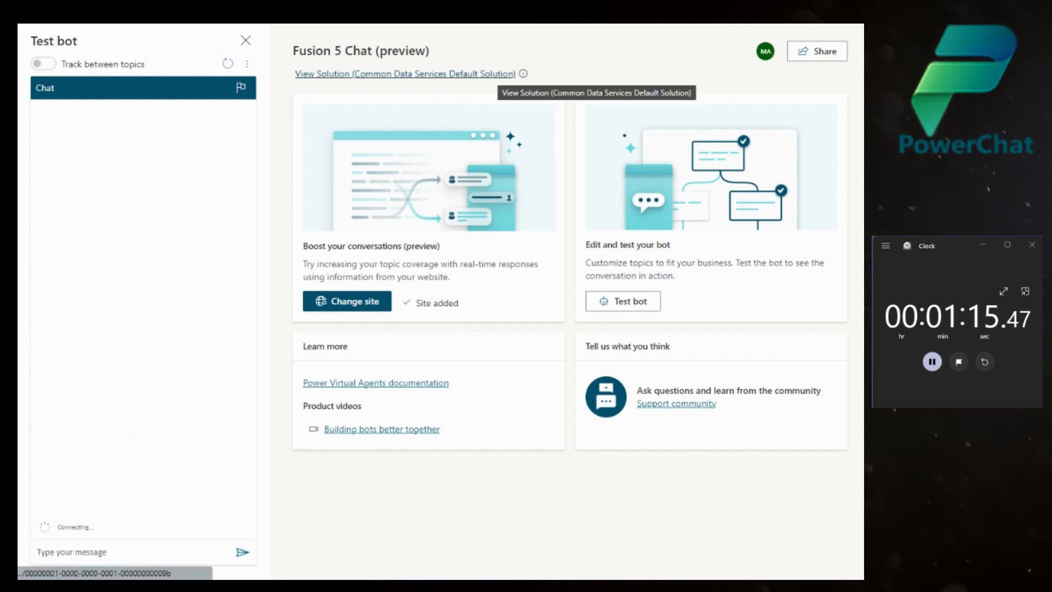
pyautogui.click(134, 552)
pyautogui.write('hi')
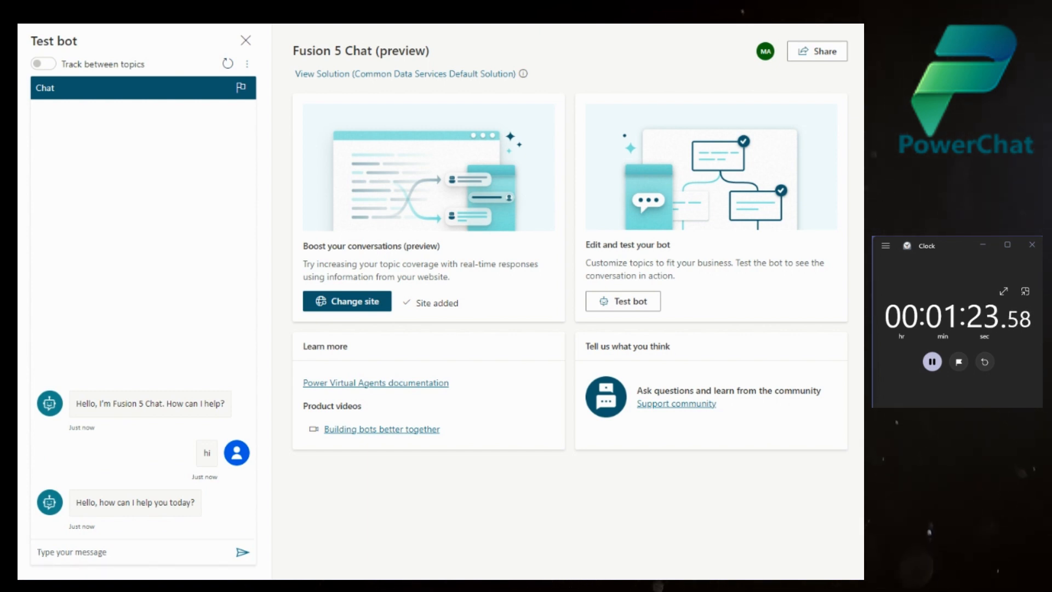
pyautogui.click(134, 552)
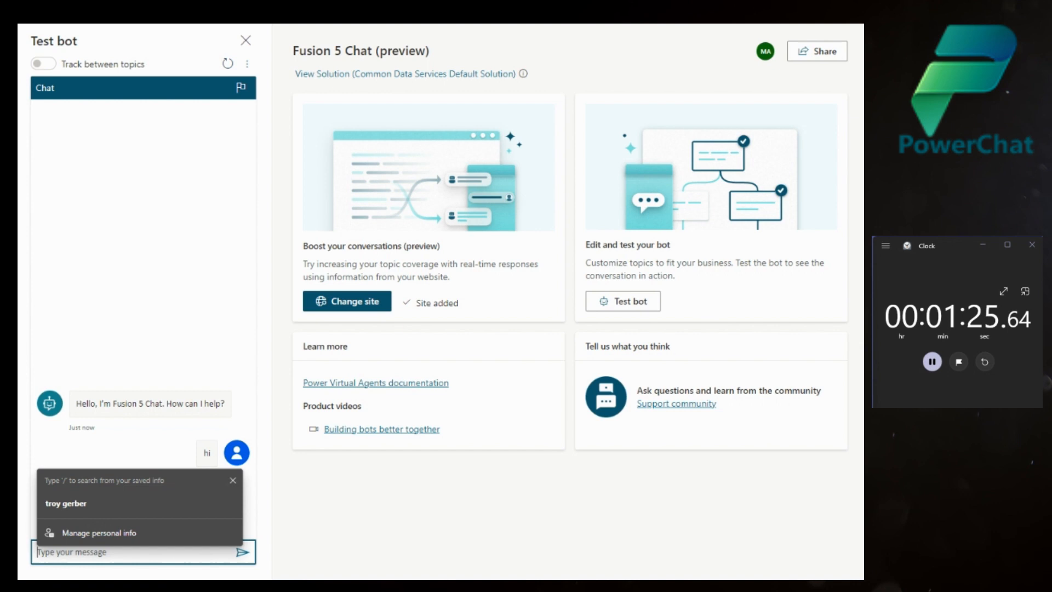
pyautogui.write('do you')
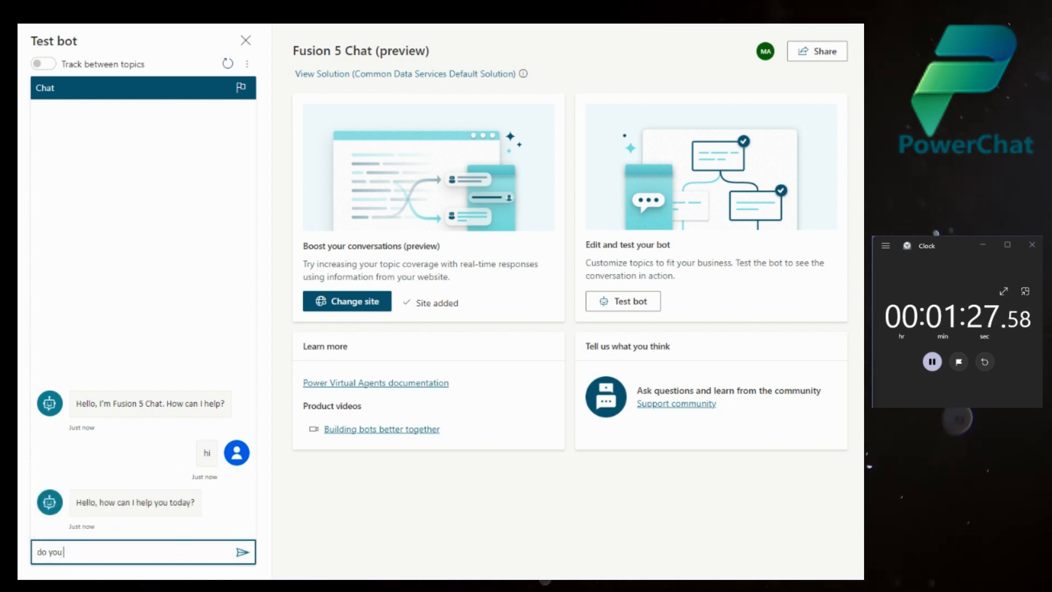
pyautogui.write('sell powe')
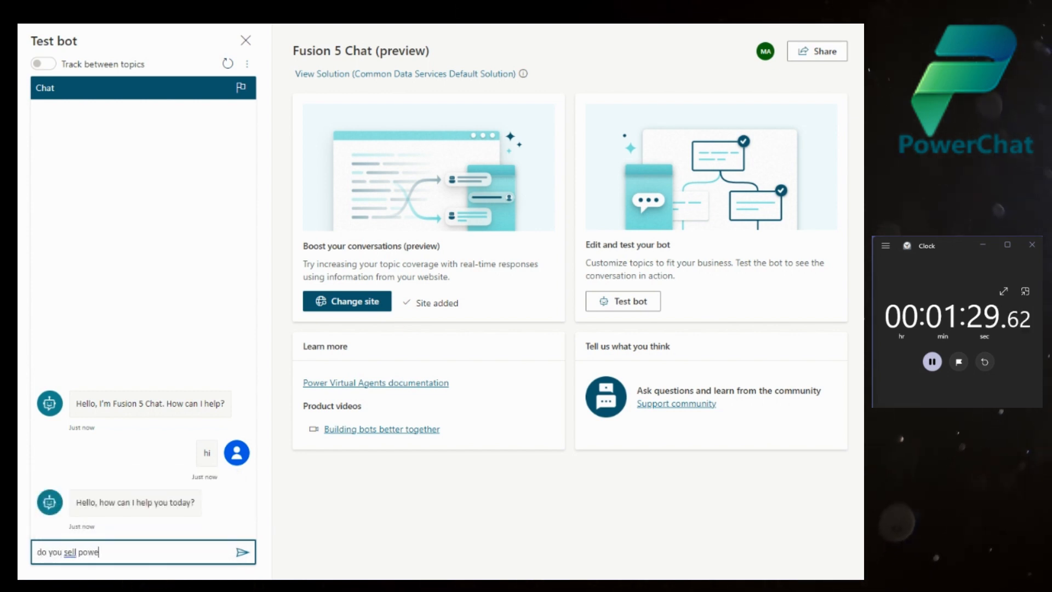
pyautogui.write('r apps')
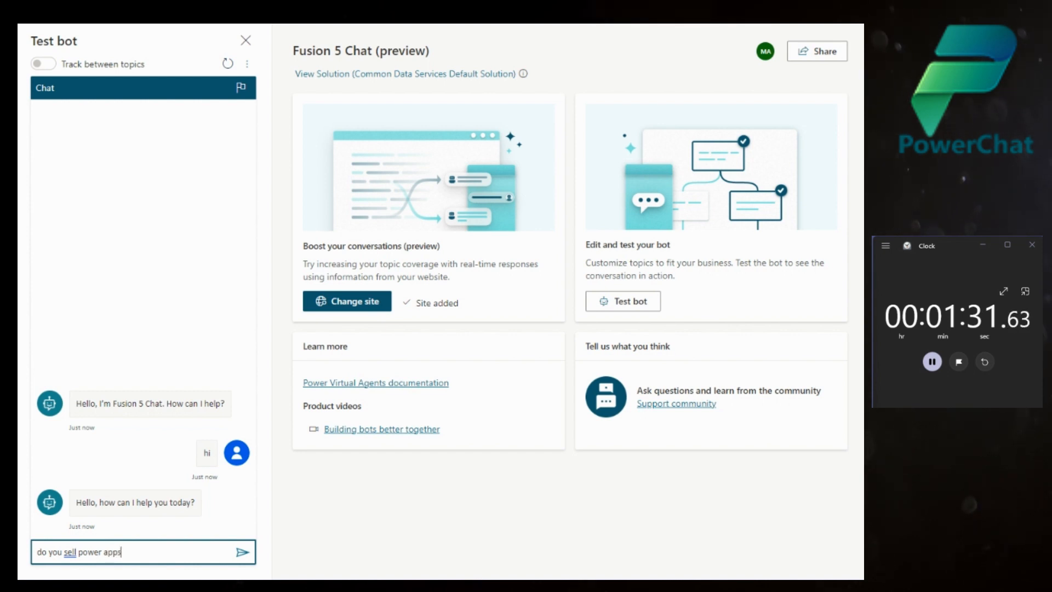
pyautogui.click(243, 552)
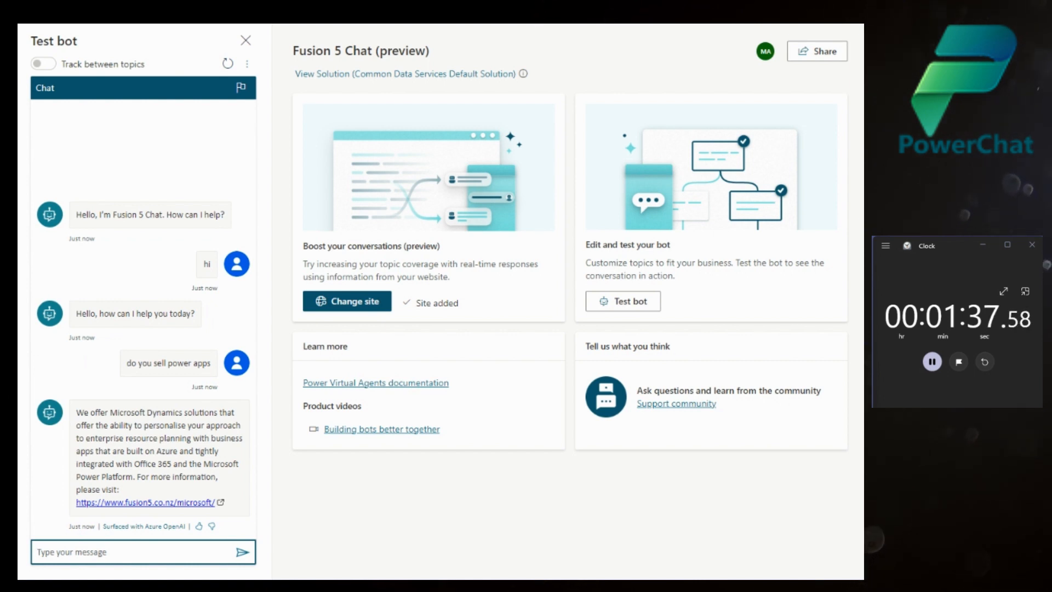
# Stop the stopwatch after the answer and start a follow-up test question.
pyautogui.click(931, 361)
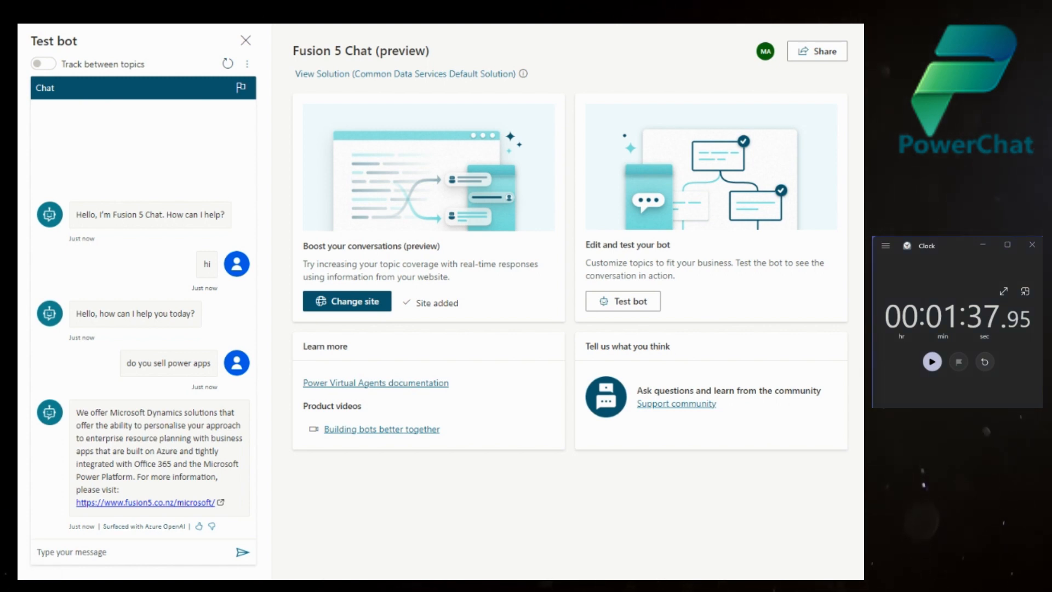
pyautogui.click(128, 552)
pyautogui.write('can youi t')
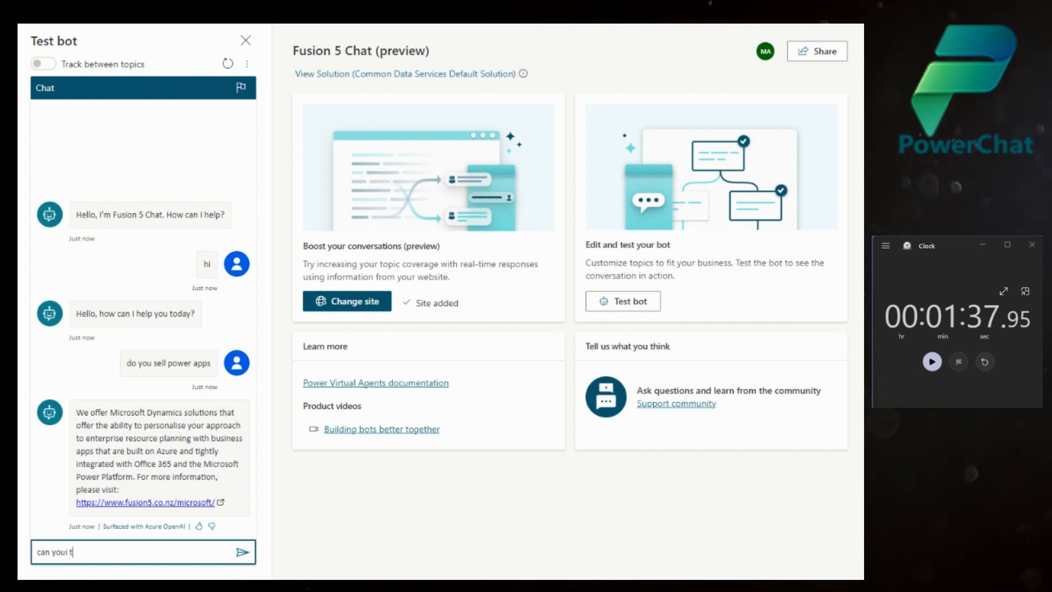
# Ask the test bot 'tell me our netsuite offering' and read its reply with blog links.
pyautogui.write('ell mne')
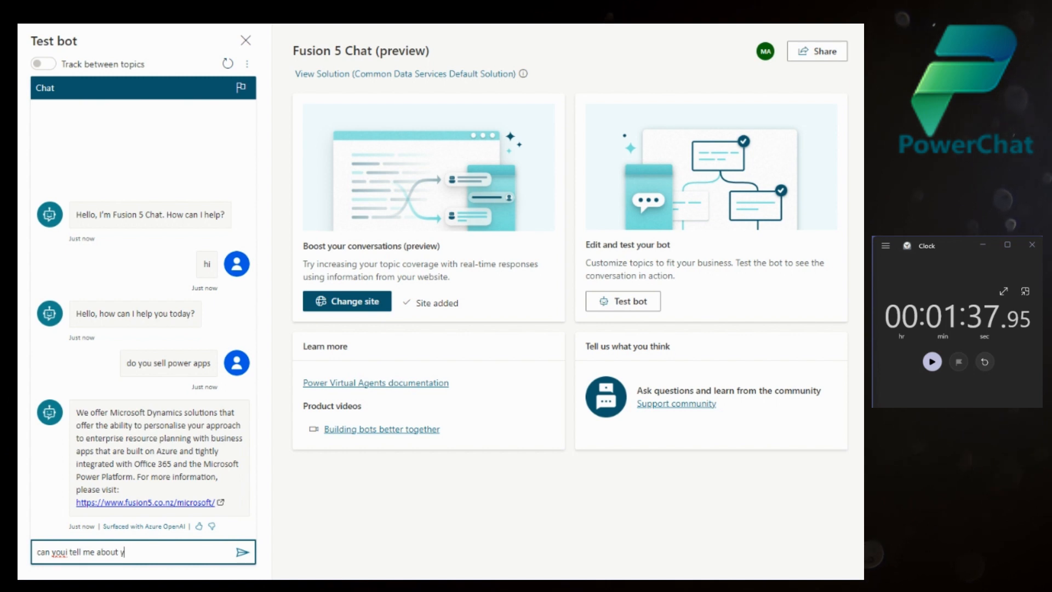
pyautogui.write('our')
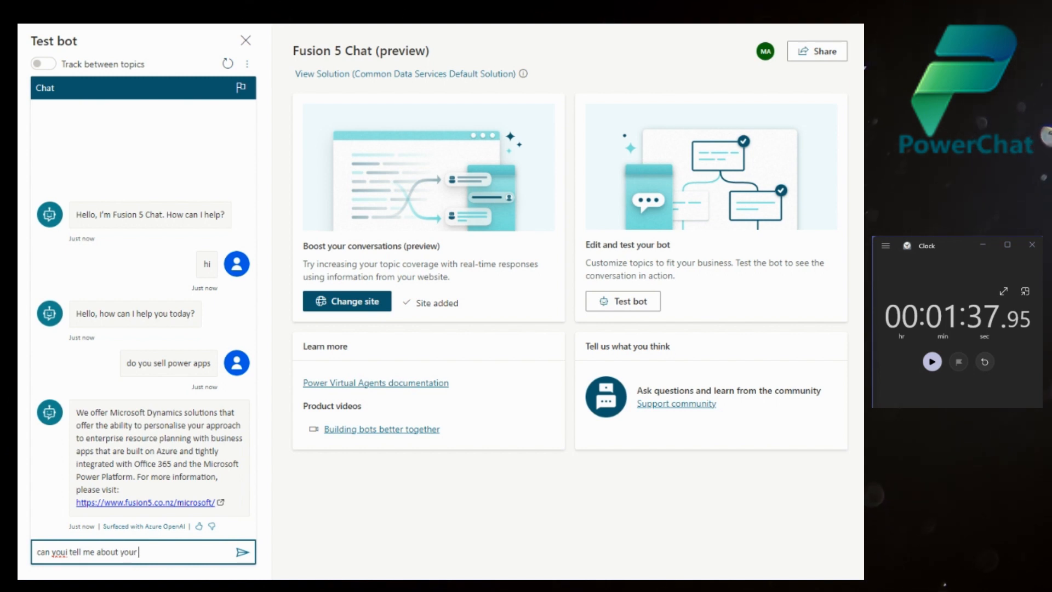
pyautogui.write('netsuite')
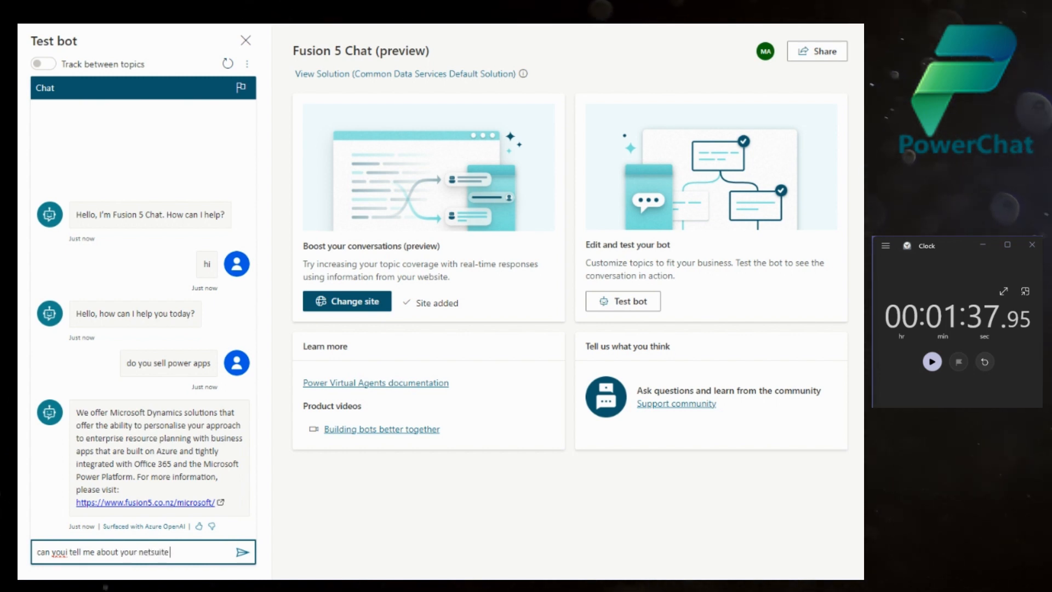
pyautogui.write('offerinm')
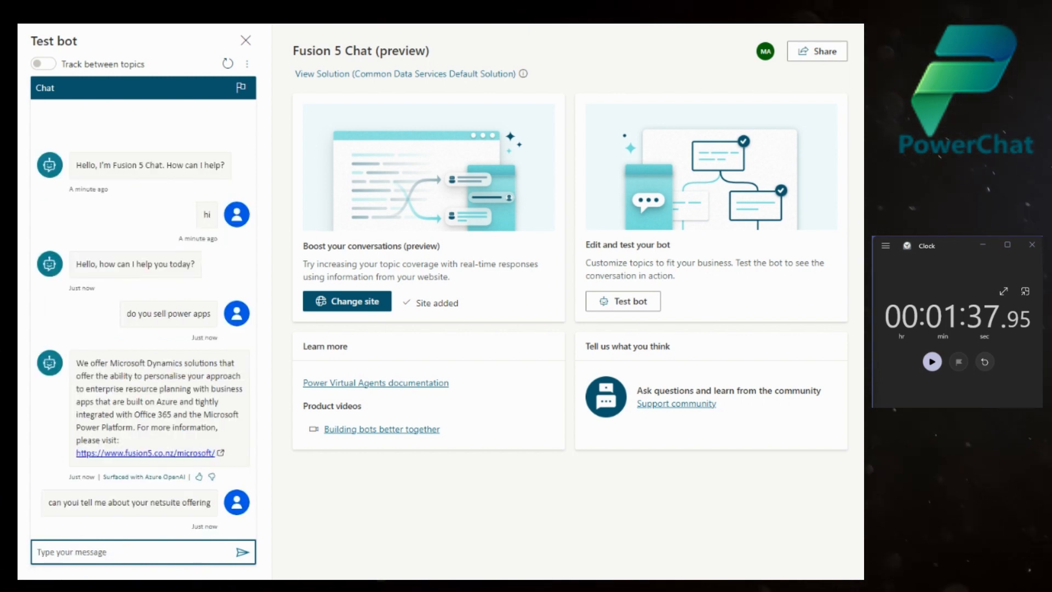
pyautogui.scroll(-3)
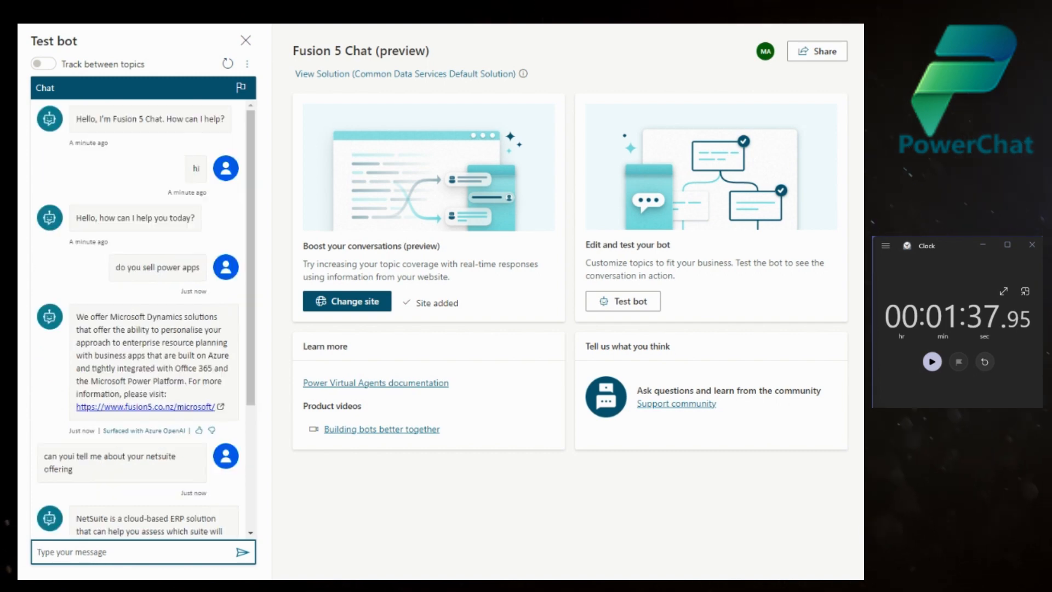
pyautogui.scroll(-3)
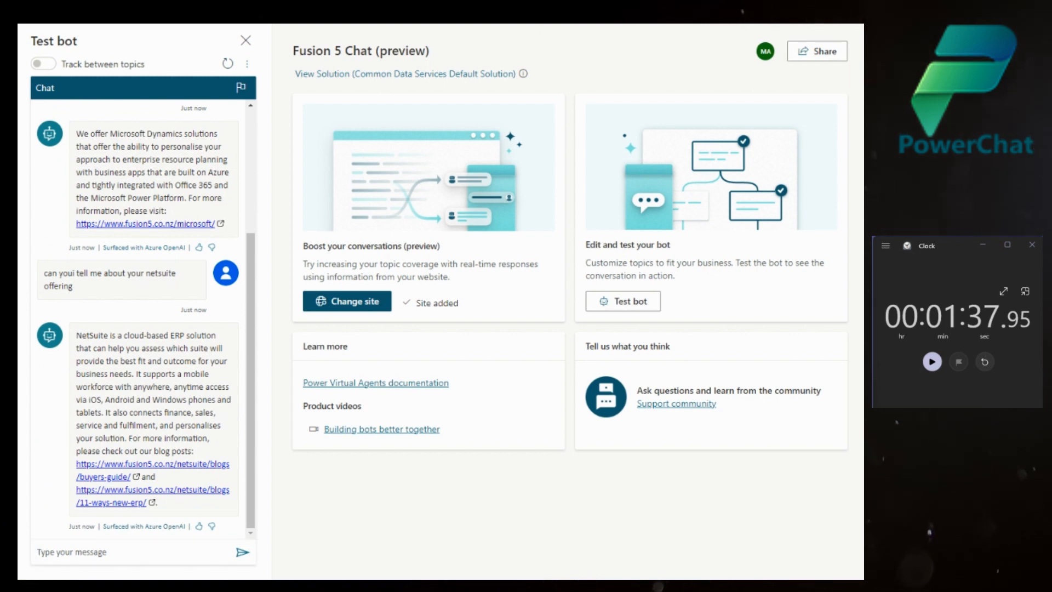
# Send the test bot the question 'Do you service or sell jemini'.
pyautogui.write('Do')
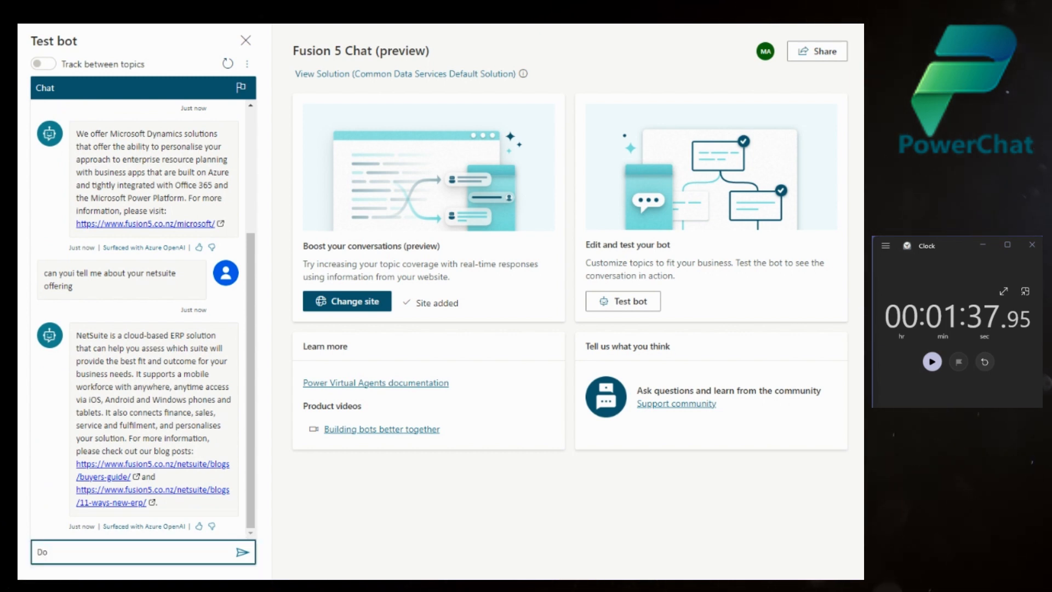
pyautogui.write('you ser')
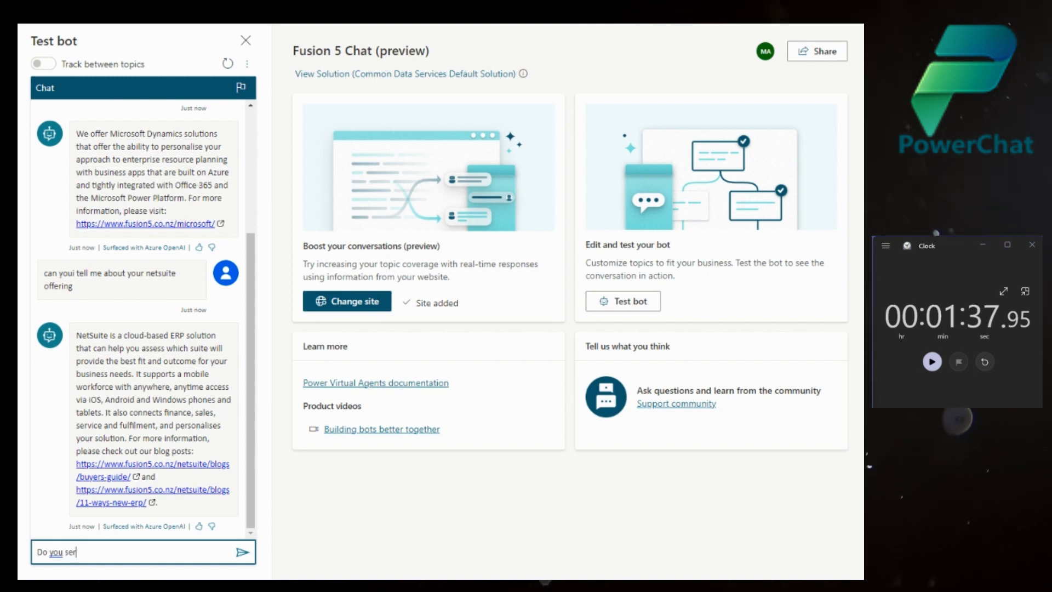
pyautogui.write('vice or sell')
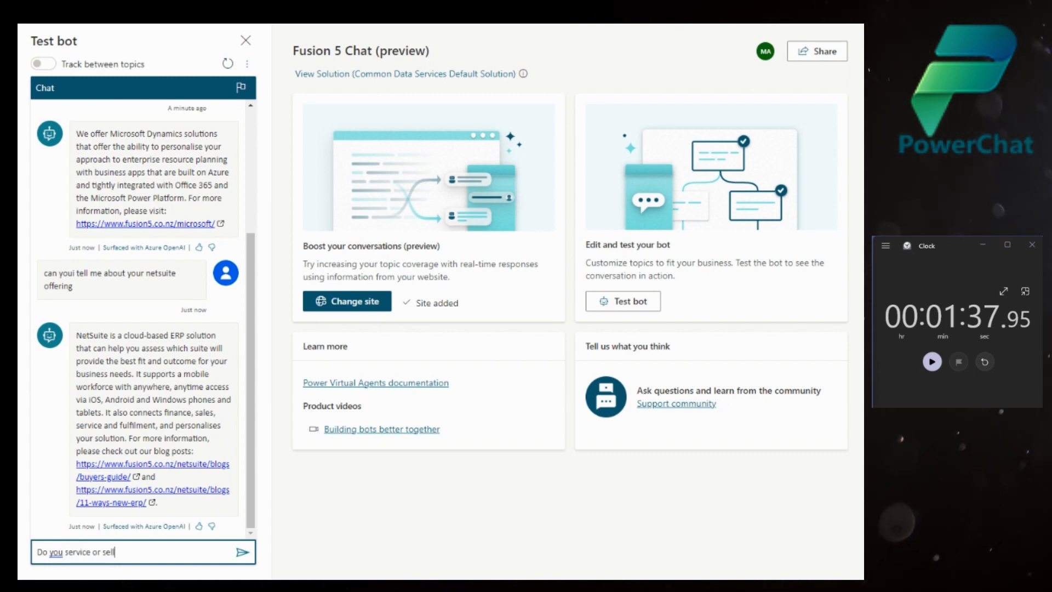
pyautogui.write('jeni')
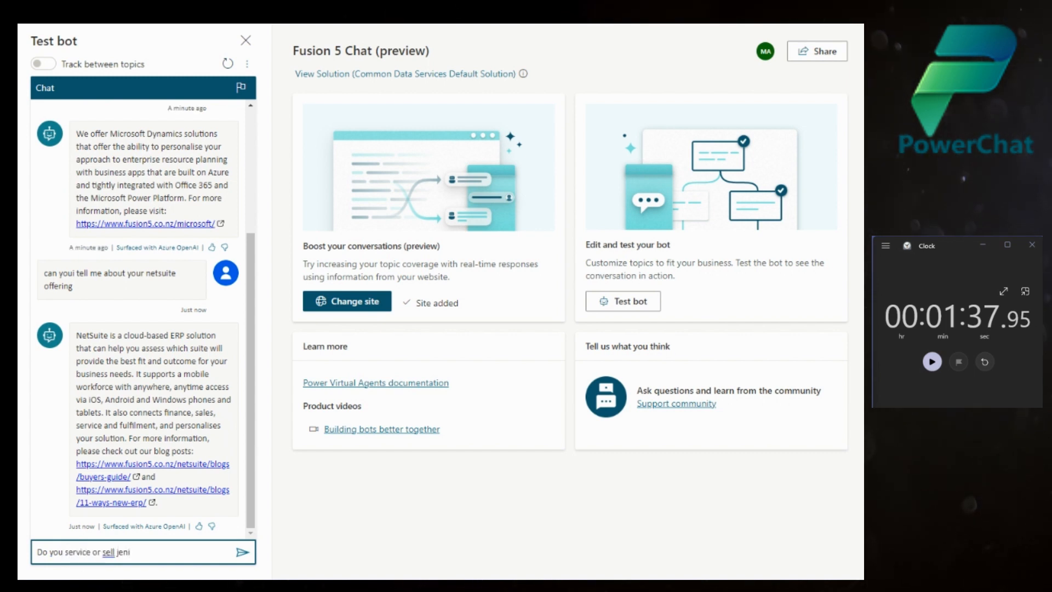
pyautogui.click(244, 552)
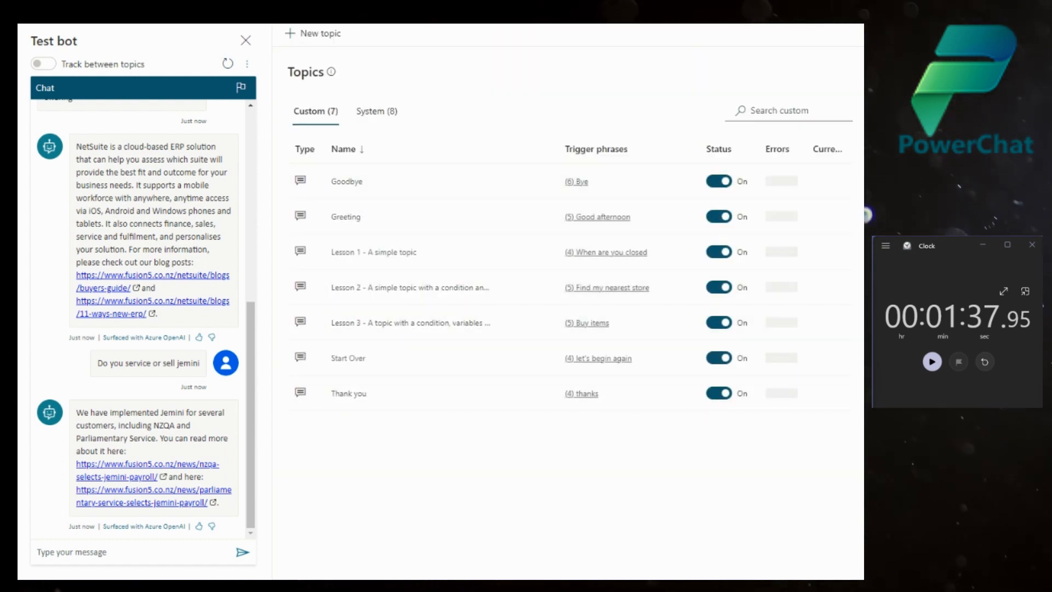
pyautogui.click(376, 111)
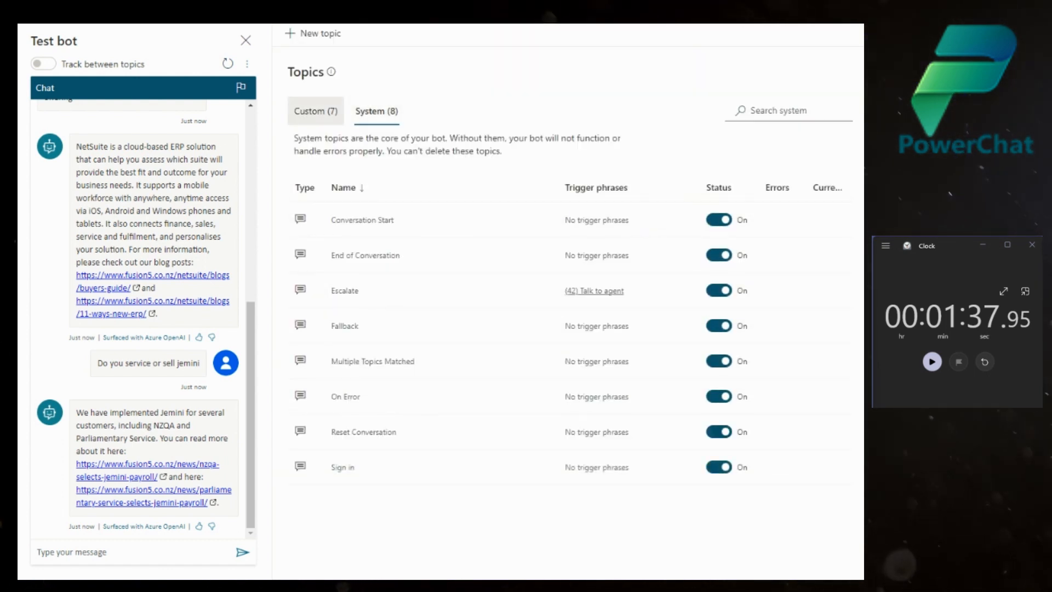
pyautogui.click(314, 111)
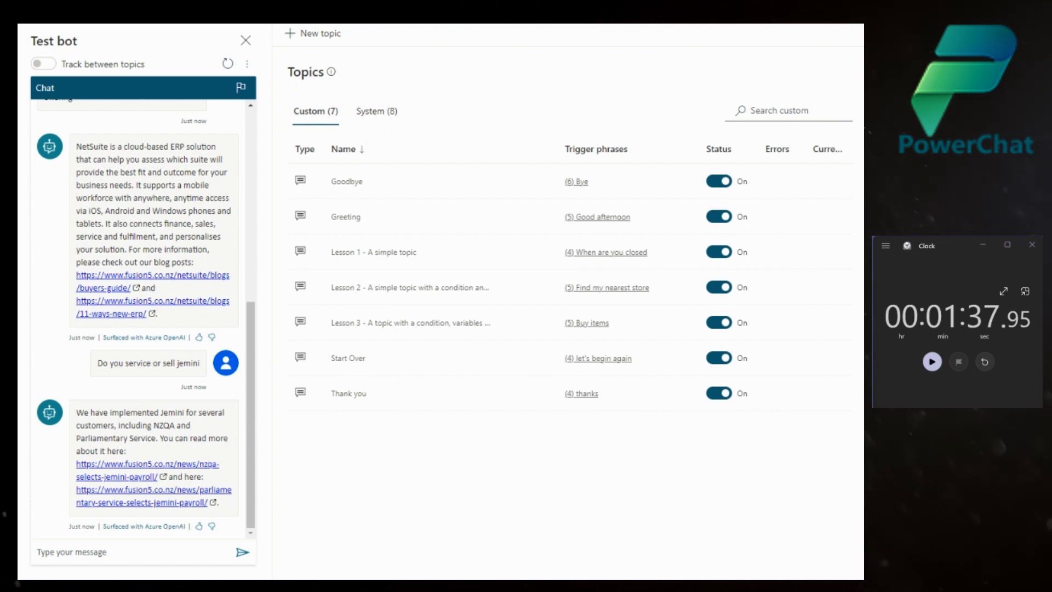